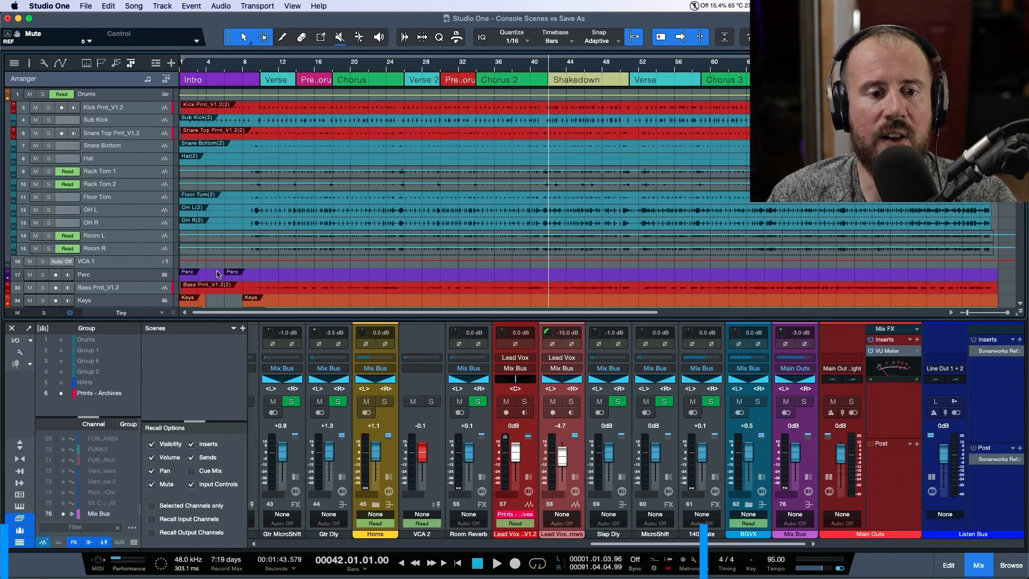
# - Add a new console scene keeping the default name Scene 1
pyautogui.click(243, 328)
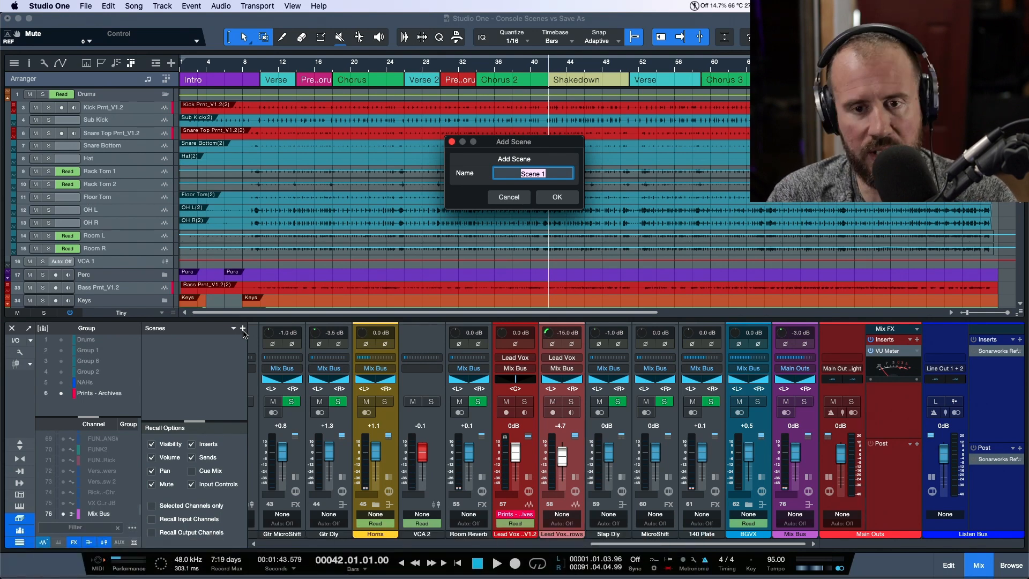
pyautogui.click(556, 197)
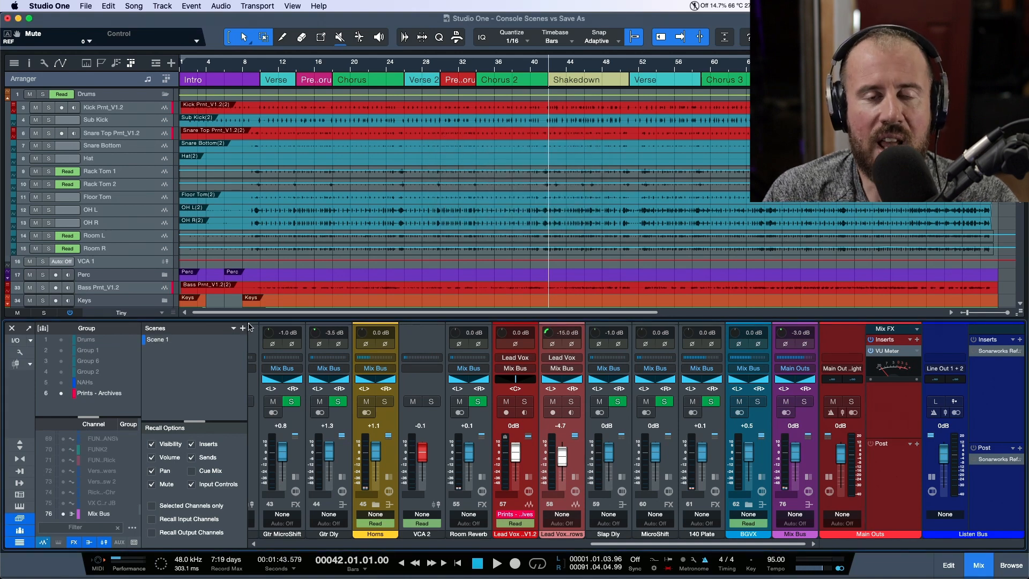
pyautogui.moveTo(322, 275)
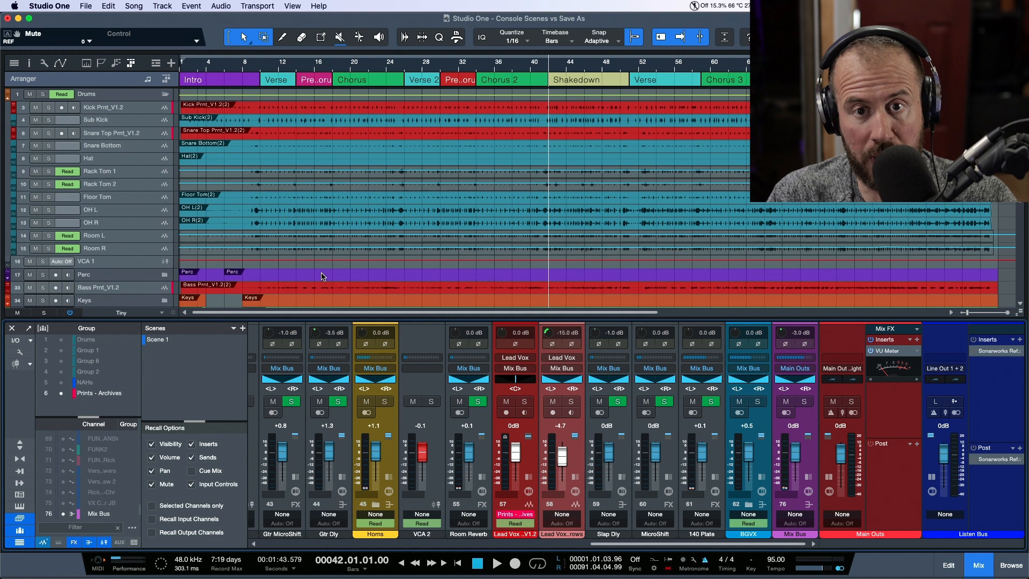
# - Solo the Drums folder track so the drum channels play in the console
pyautogui.click(497, 563)
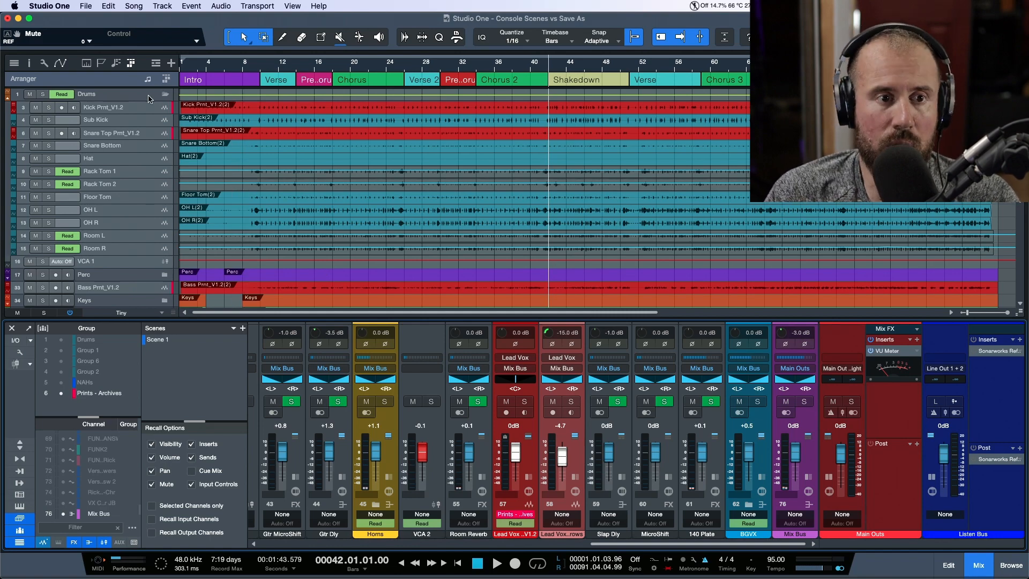
pyautogui.click(166, 94)
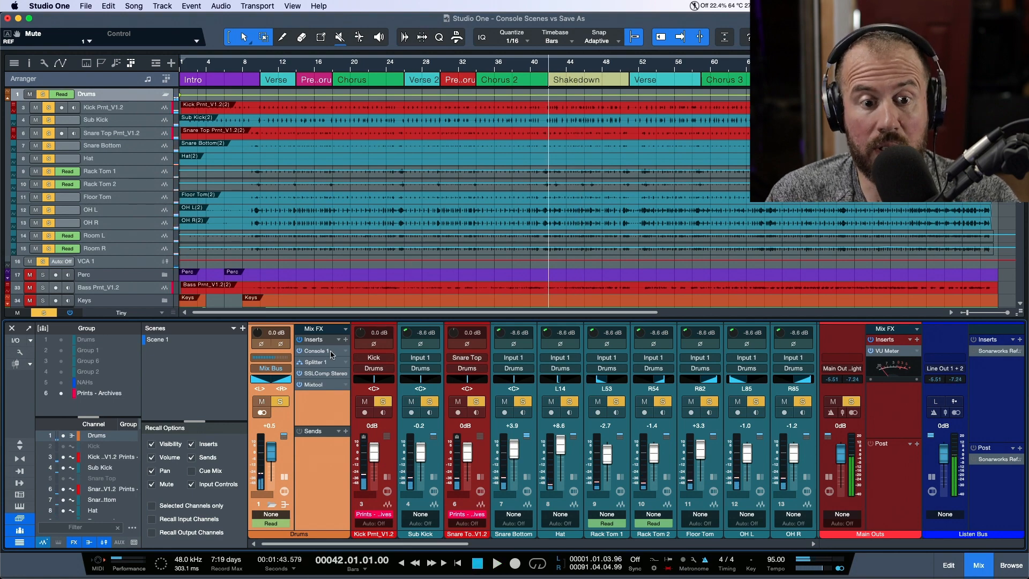
# - Check the Drums bus Mixtool, then browse Universal Audio (UADx) plug-ins for a new insert
pyautogui.click(316, 385)
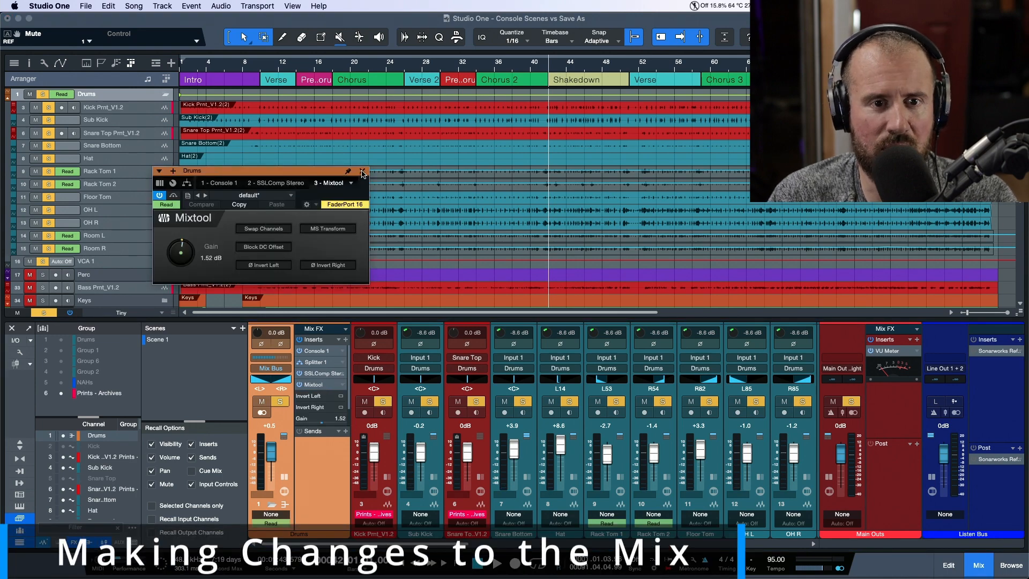
pyautogui.click(361, 172)
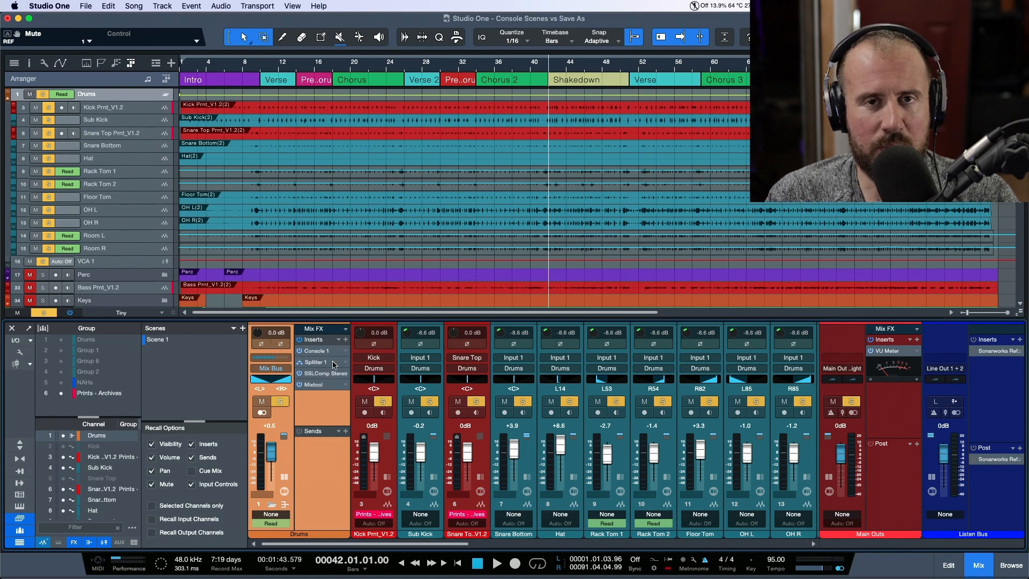
pyautogui.click(343, 339)
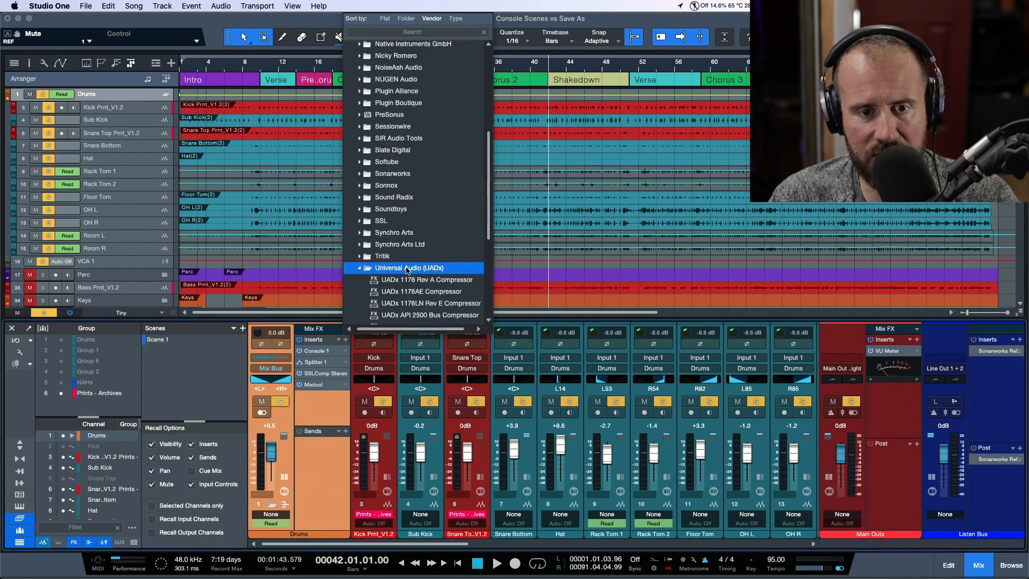
# - Load the UADx API 2500 Bus Compressor as the Drums bus's fourth insert
pyautogui.scroll(-3)
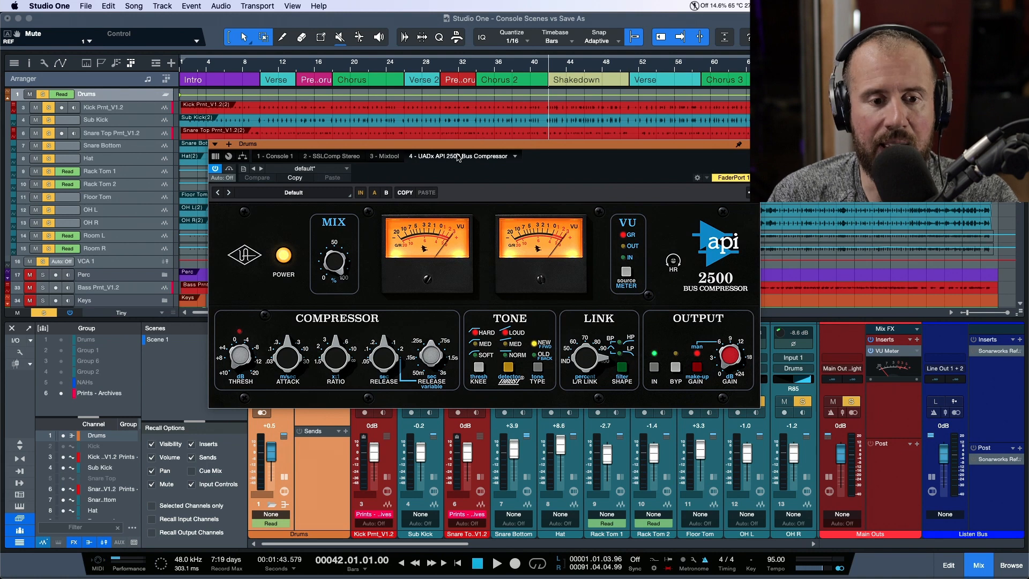
pyautogui.click(496, 564)
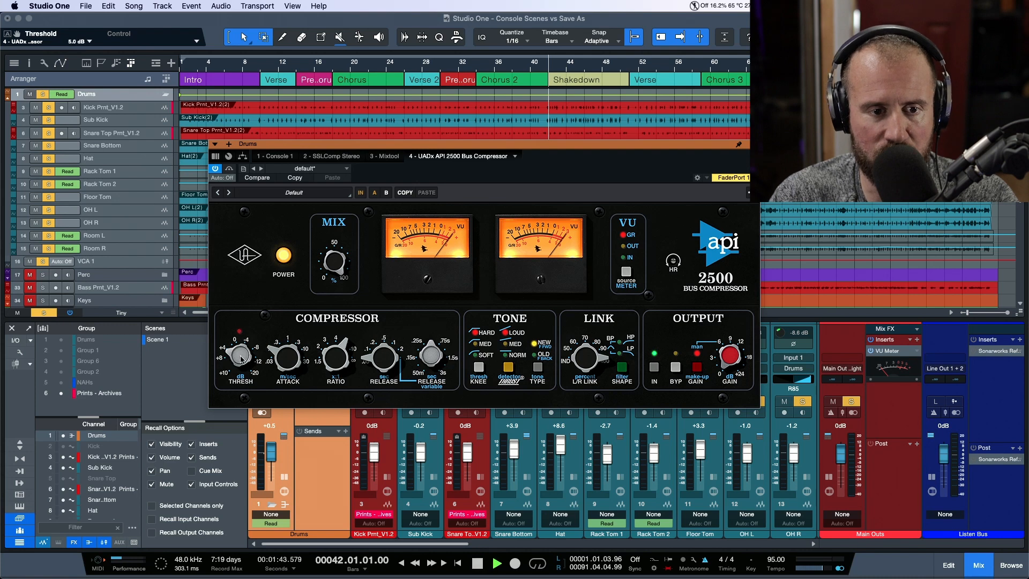
# - Lower the API 2500 threshold on the Drums bus to about -6.8 dB
pyautogui.moveTo(238, 356); pyautogui.dragTo(246, 334)
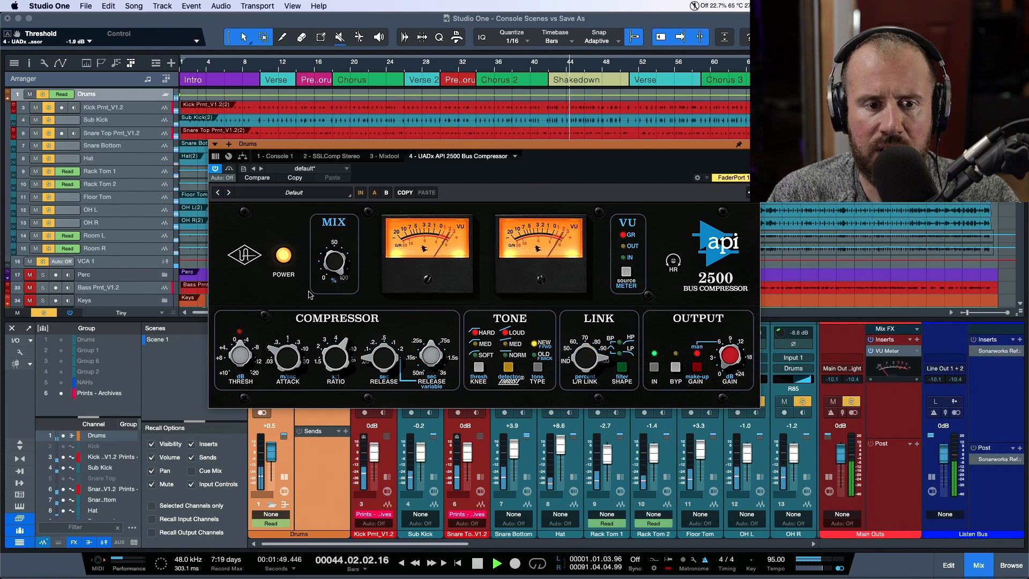
pyautogui.moveTo(240, 354); pyautogui.dragTo(240, 364)
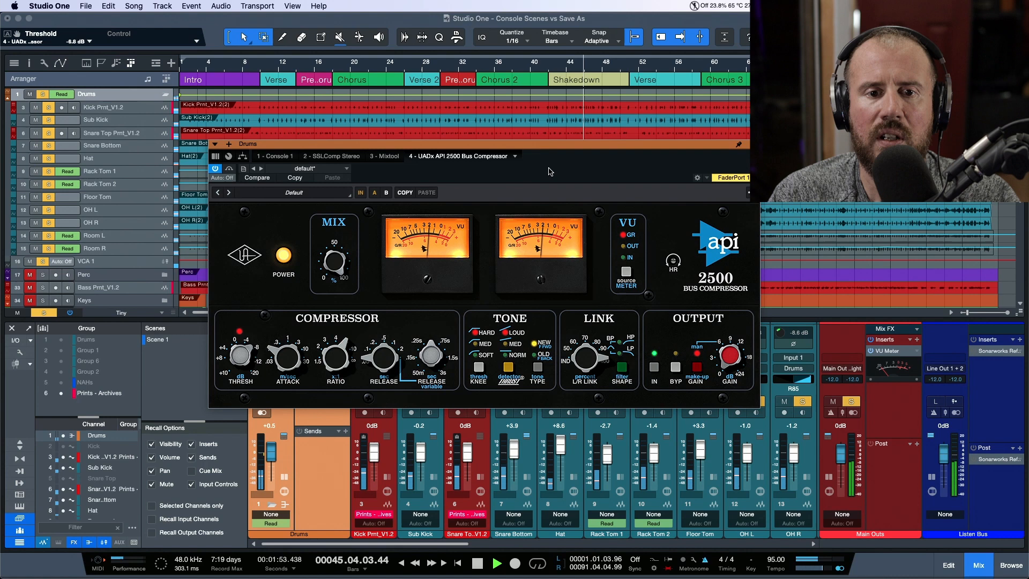
pyautogui.click(497, 563)
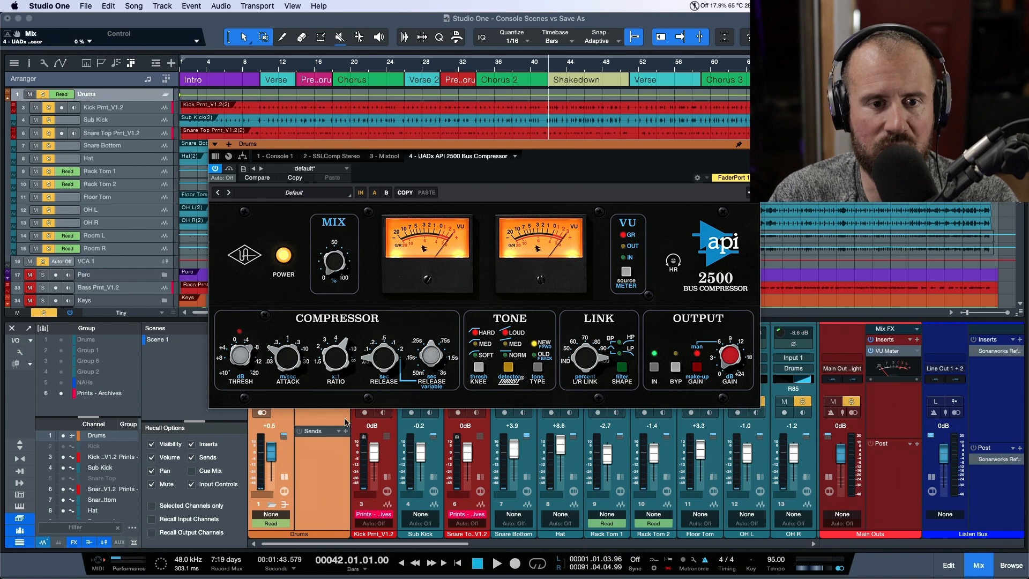
# - Set the API 2500 mix to 51%, A/B with bypass, and raise make-up gain to 4.7 dB
pyautogui.click(497, 564)
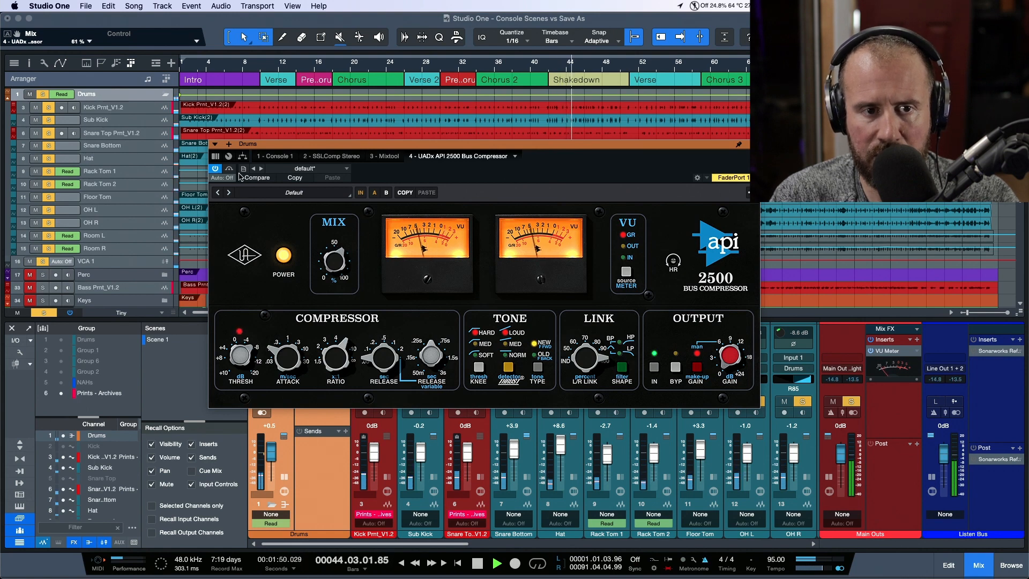
pyautogui.click(230, 169)
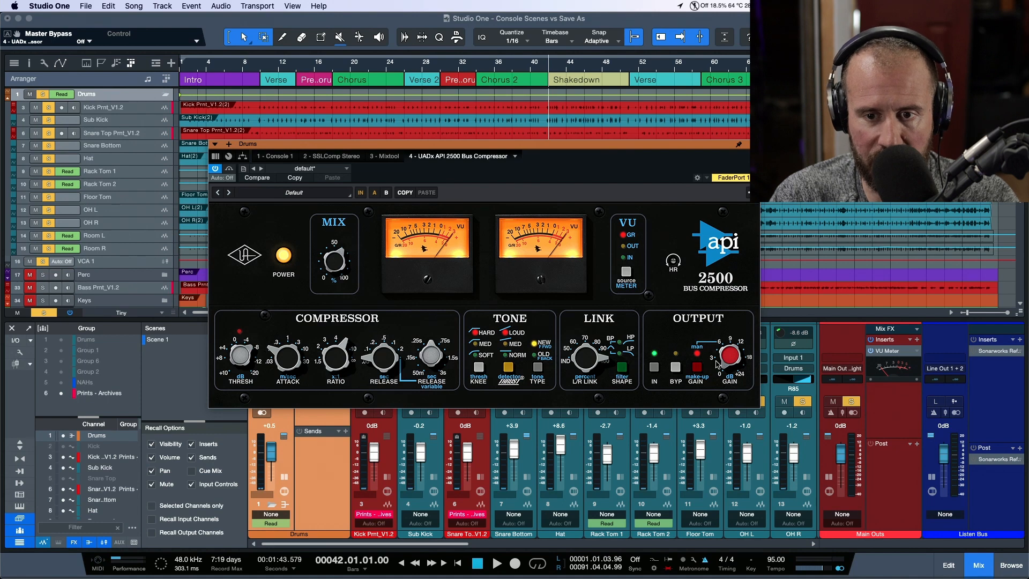
pyautogui.click(497, 563)
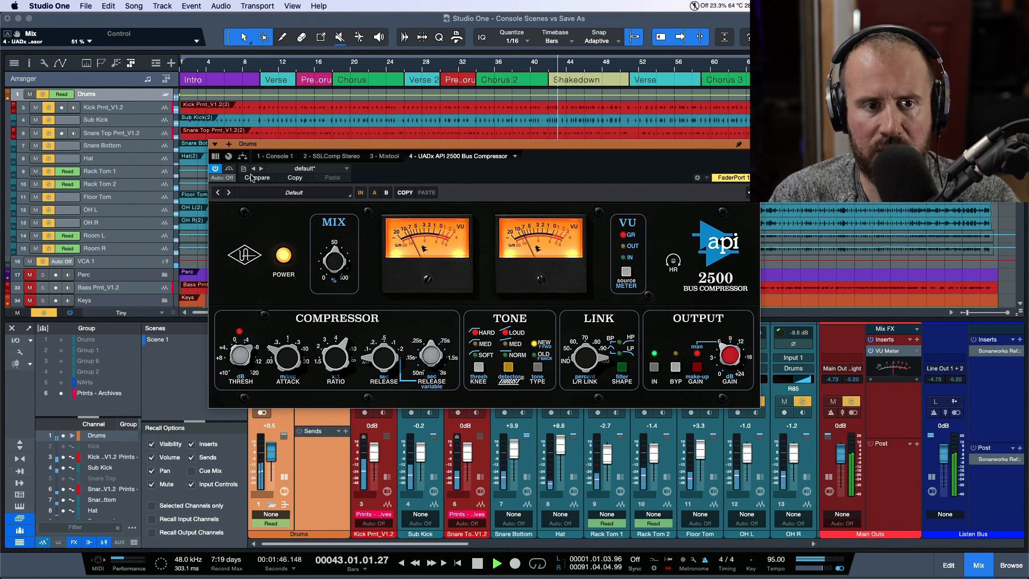
pyautogui.click(217, 170)
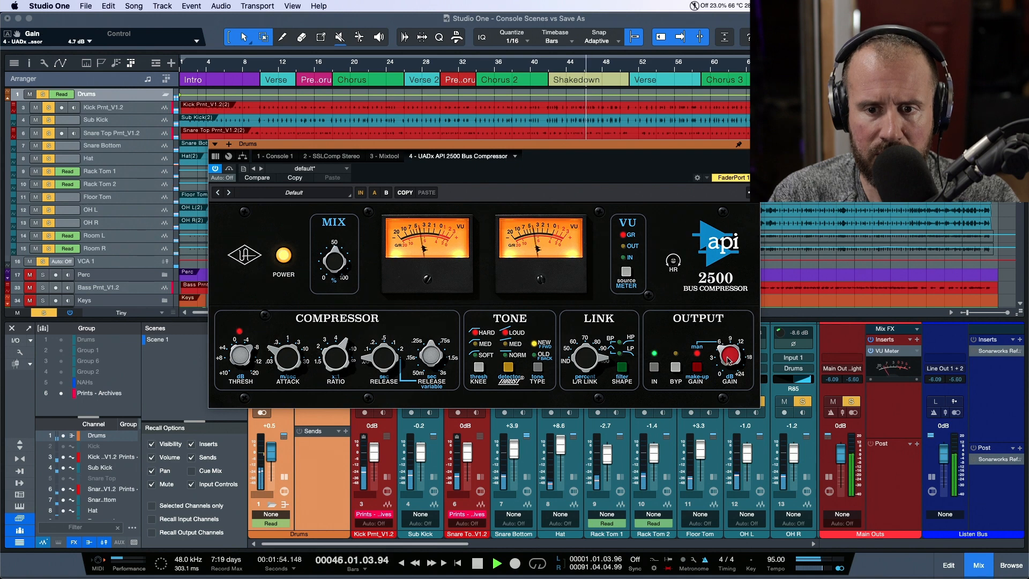
pyautogui.moveTo(333, 259); pyautogui.dragTo(334, 275)
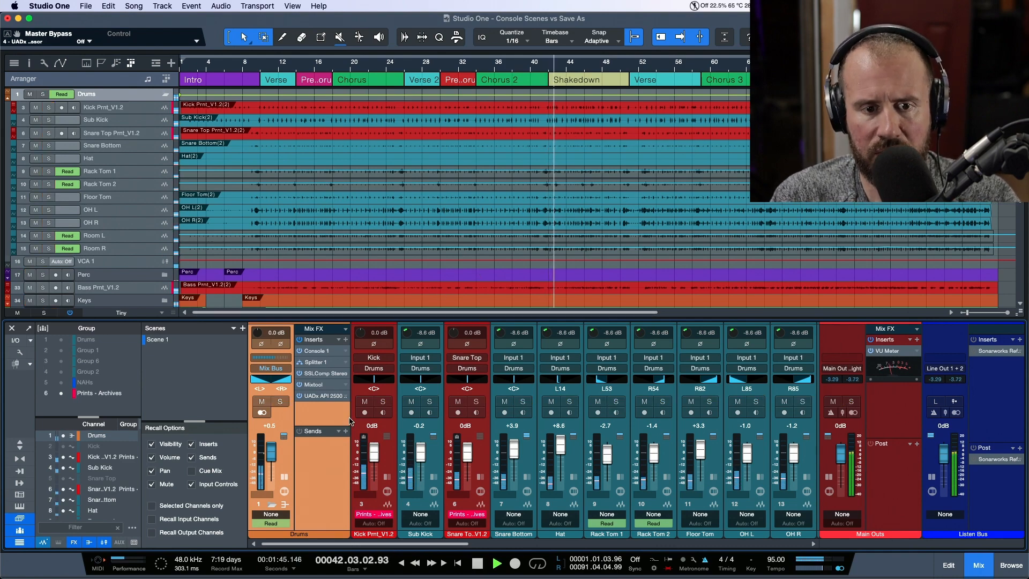
pyautogui.moveTo(327, 396)
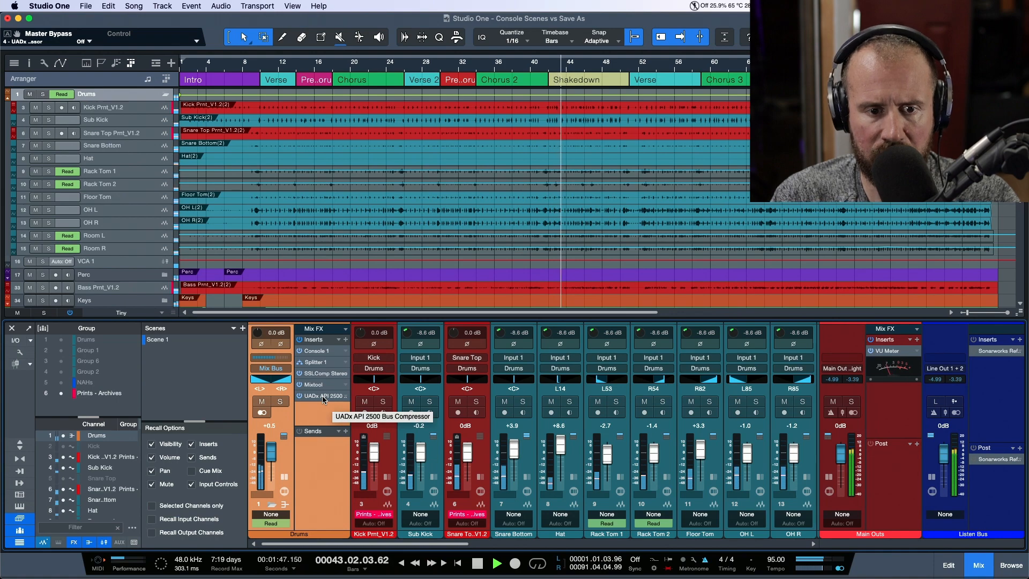
# - Restrict recall to Selected Channels and start adding a scene named Scene 2
pyautogui.click(322, 396)
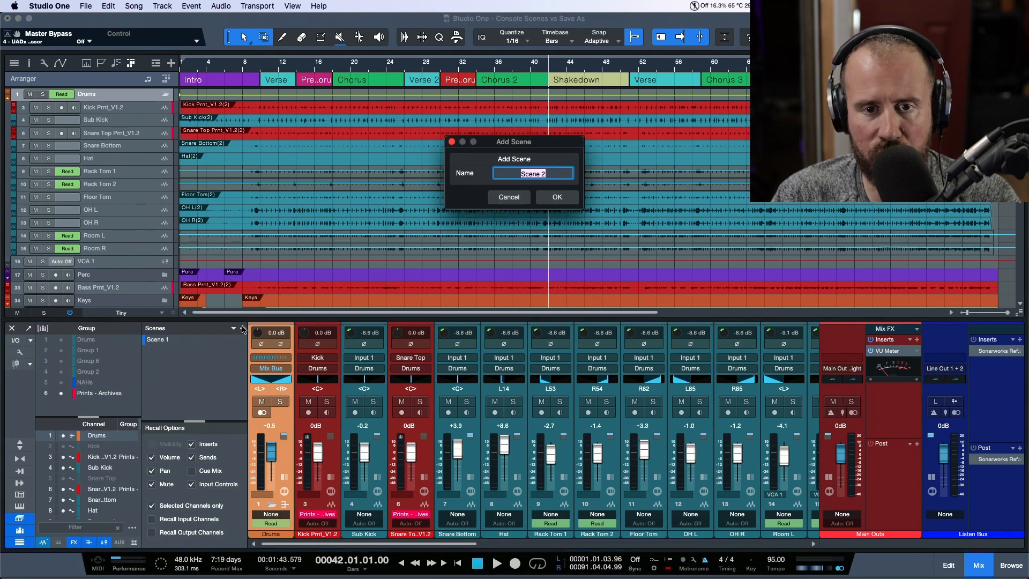
# - Confirm Scene 2, then recall Scene 1 to remove the API 2500 from the Drums bus
pyautogui.click(556, 197)
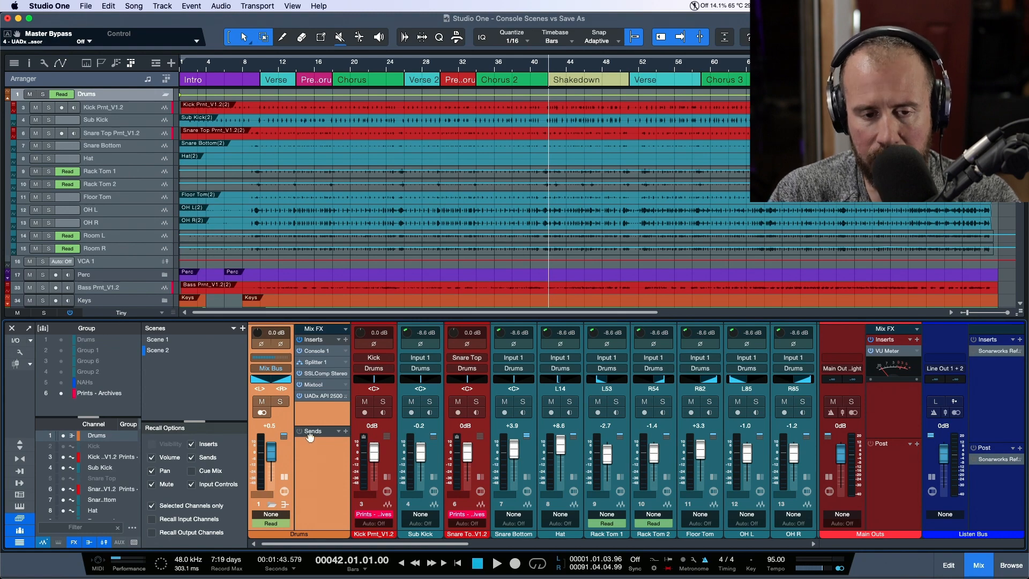
pyautogui.click(158, 340)
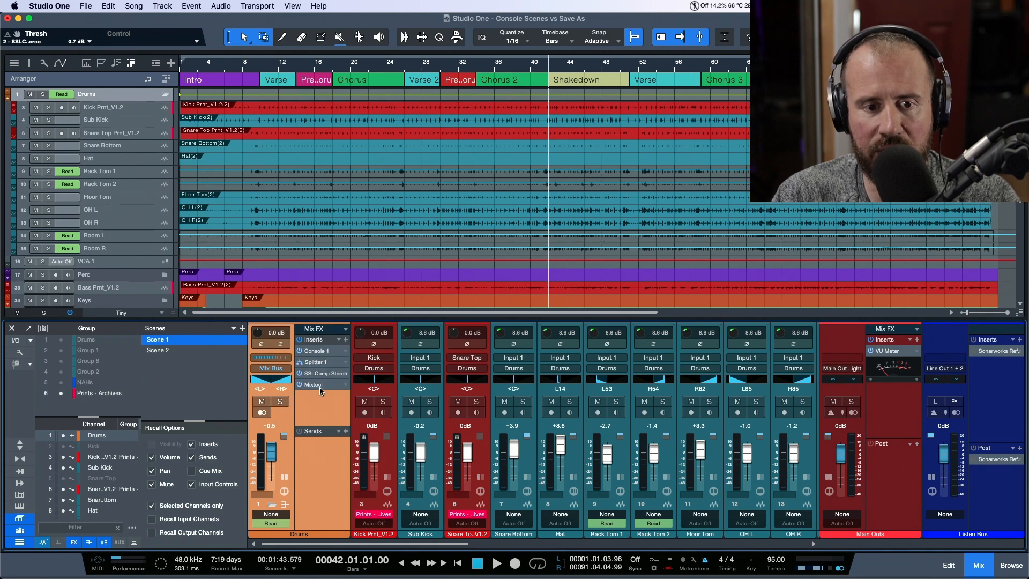
pyautogui.moveTo(176, 347)
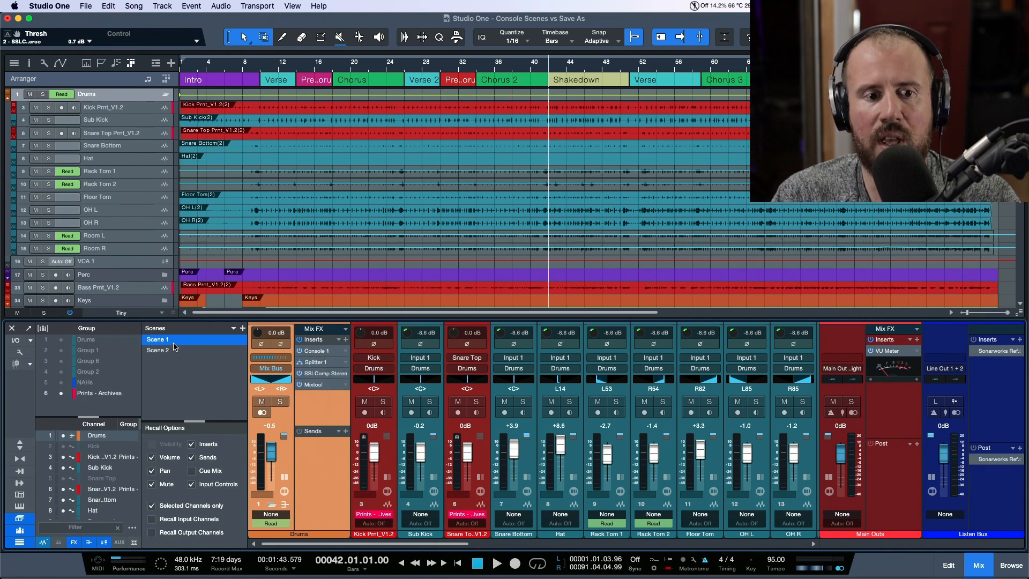
# - Recall Scene 2 to restore the API 2500 compressor on the Drums bus
pyautogui.click(158, 350)
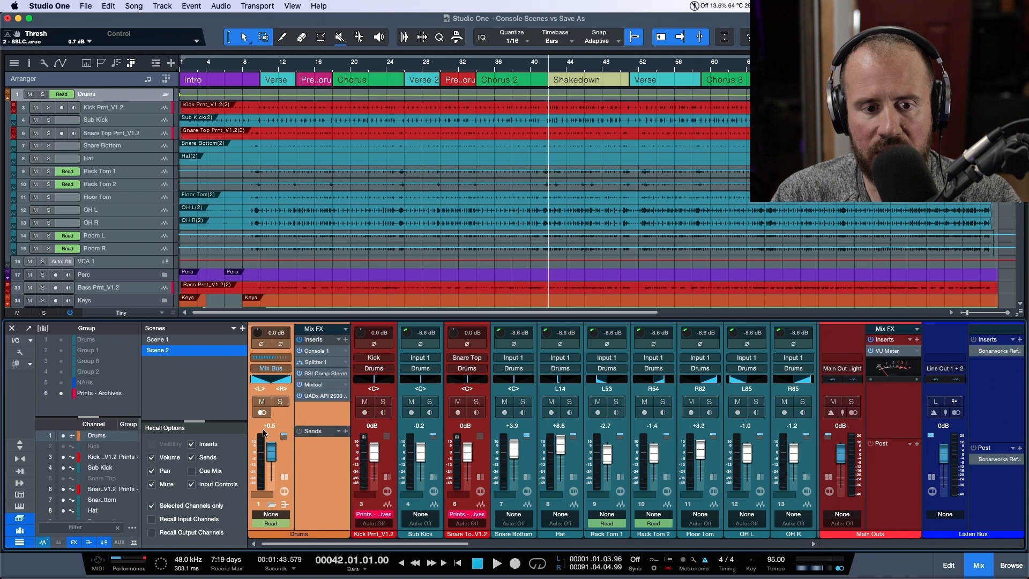
pyautogui.moveTo(289, 419)
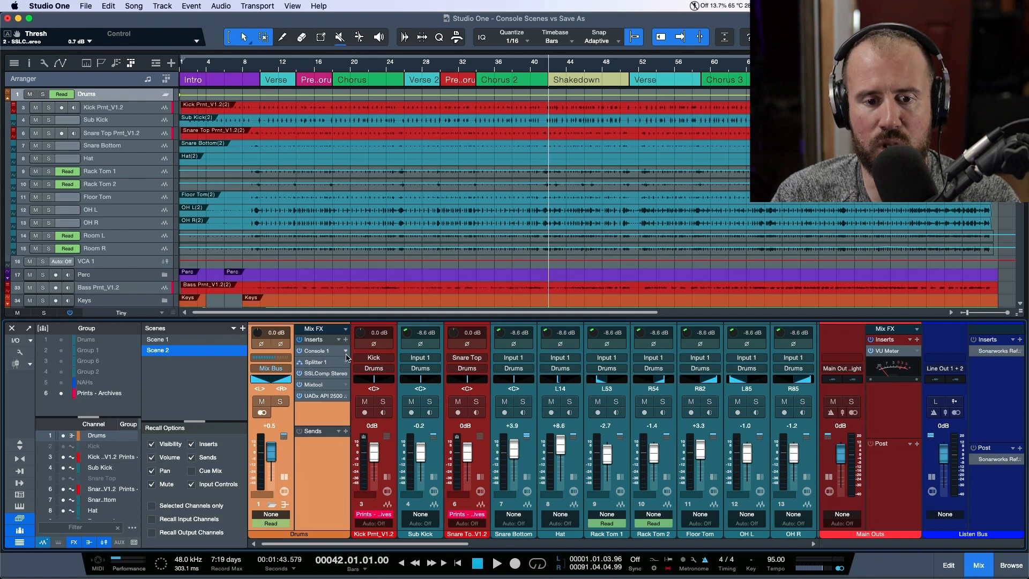
# - Lower the Snare Top fader to -9.3 dB and raise Lead Vox to +3.2 dB
pyautogui.moveTo(373, 447); pyautogui.dragTo(373, 460)
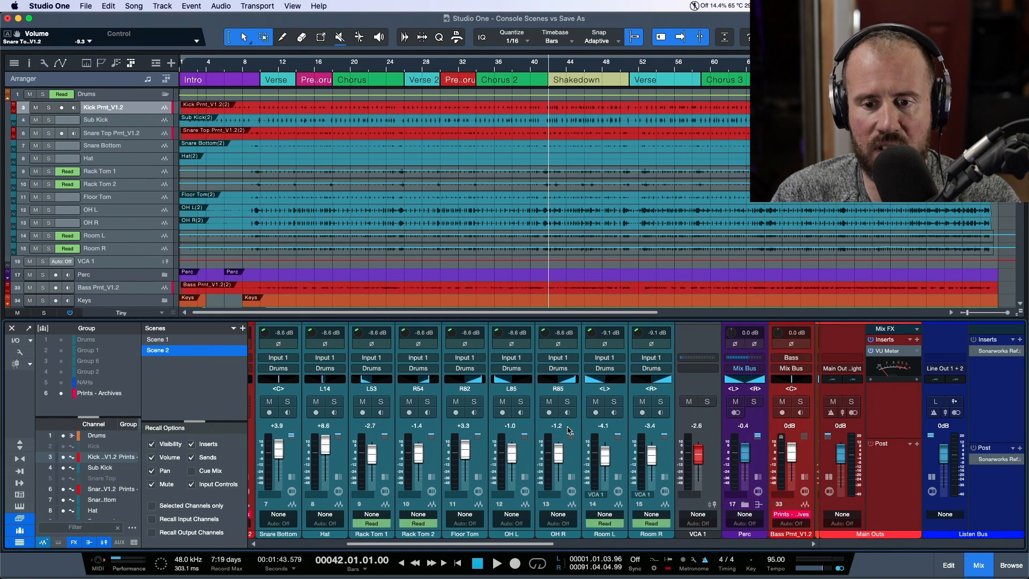
pyautogui.hscroll(3)
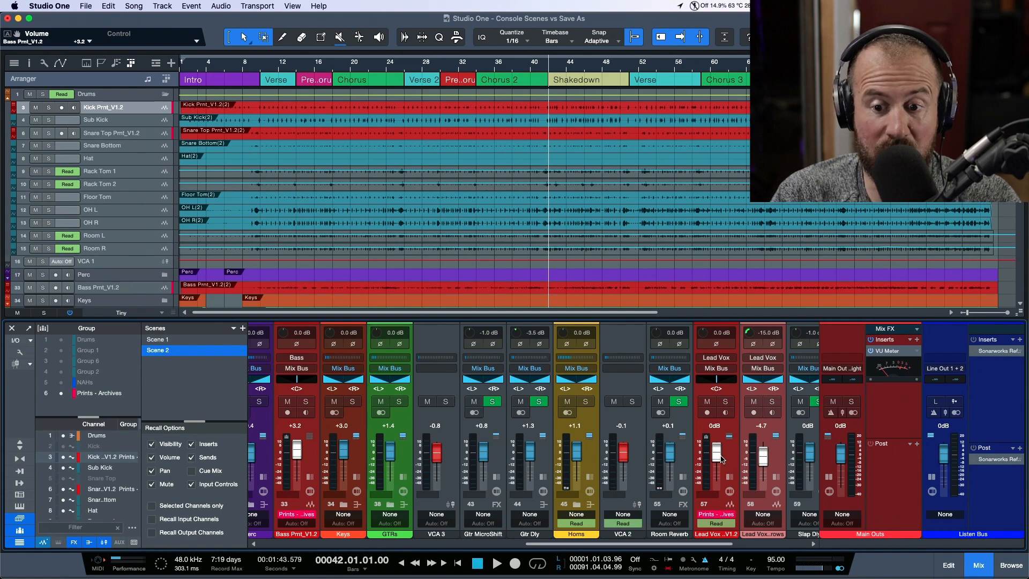
pyautogui.moveTo(716, 460); pyautogui.dragTo(715, 450)
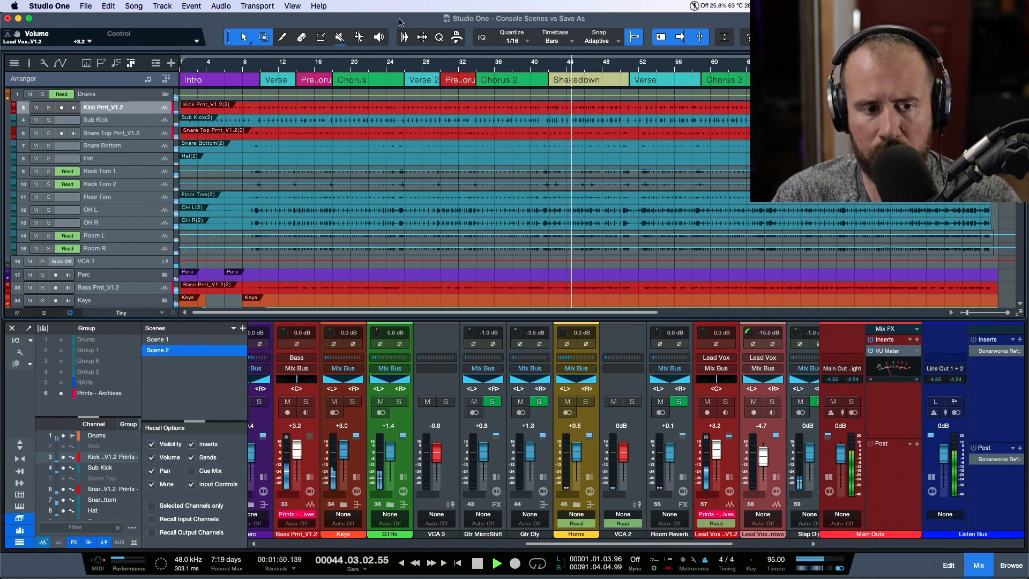
# - Store the current console mix as a new scene, keeping the default name 'Scene 3'
pyautogui.click(243, 328)
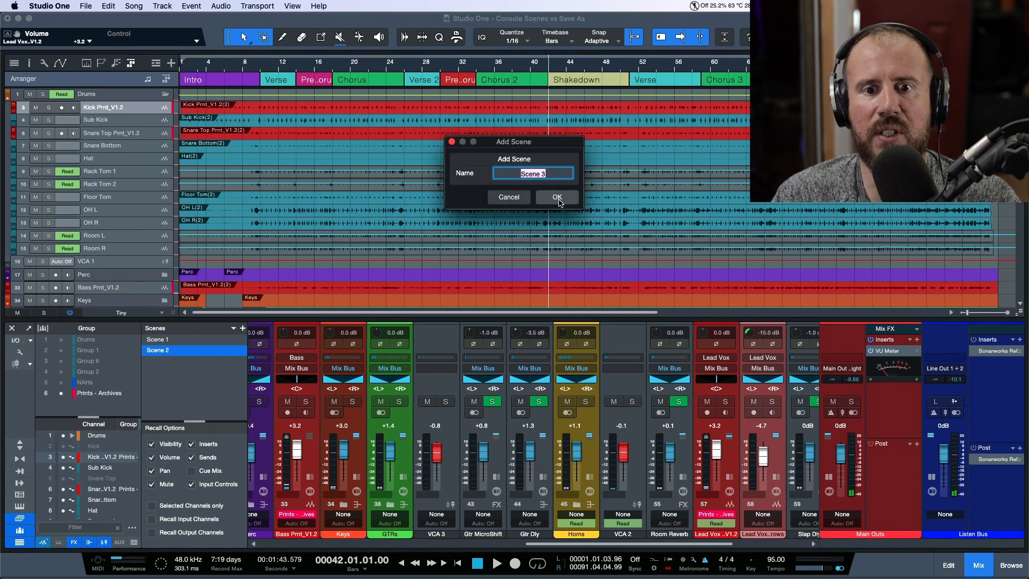
pyautogui.click(556, 197)
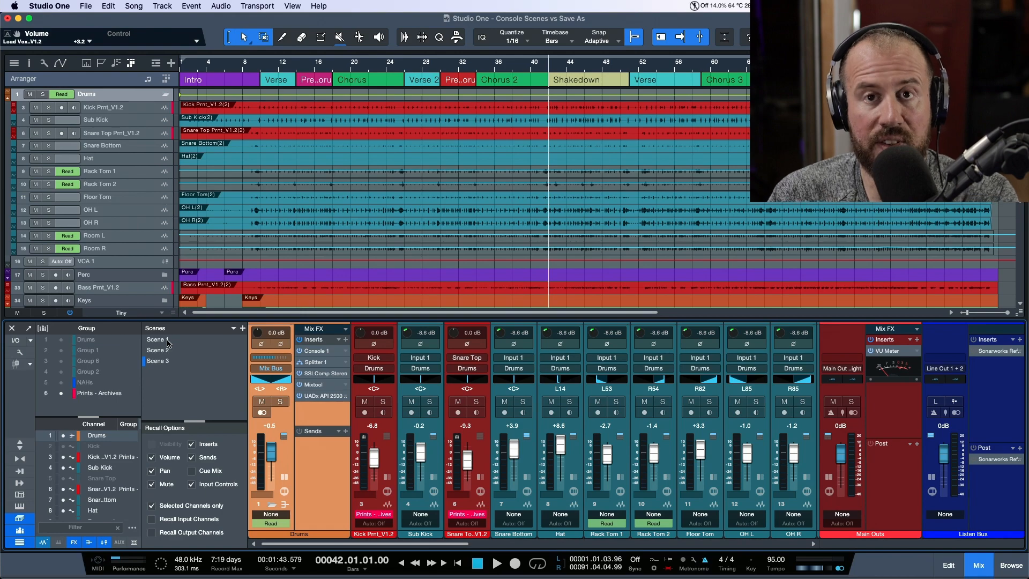
pyautogui.moveTo(391, 451)
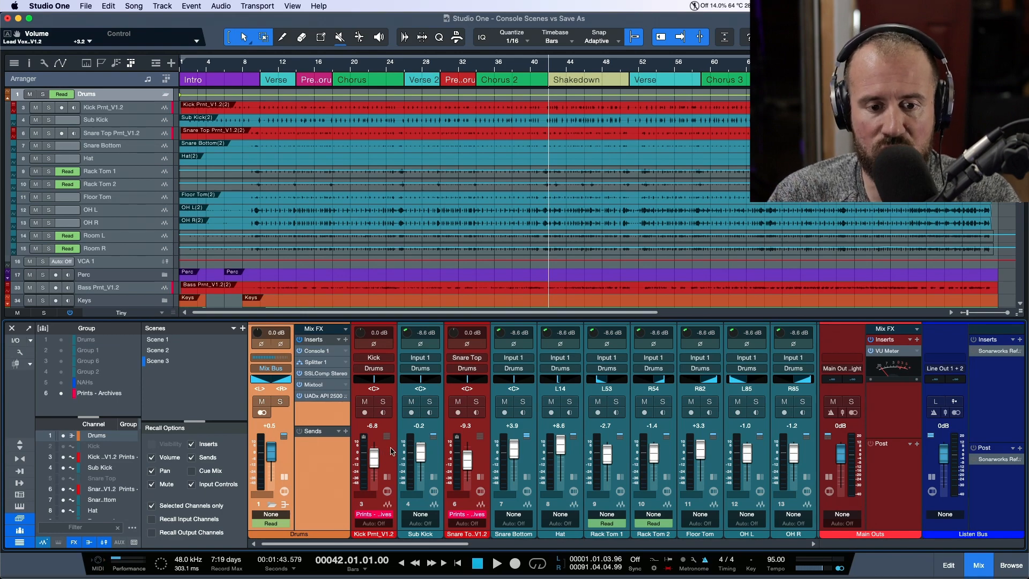
pyautogui.moveTo(494, 444)
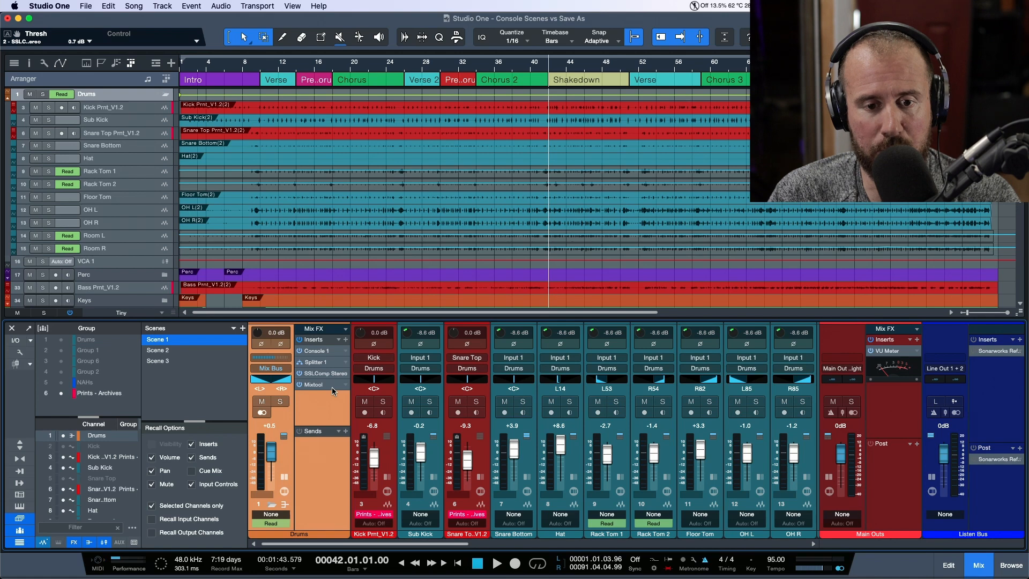
pyautogui.moveTo(436, 392)
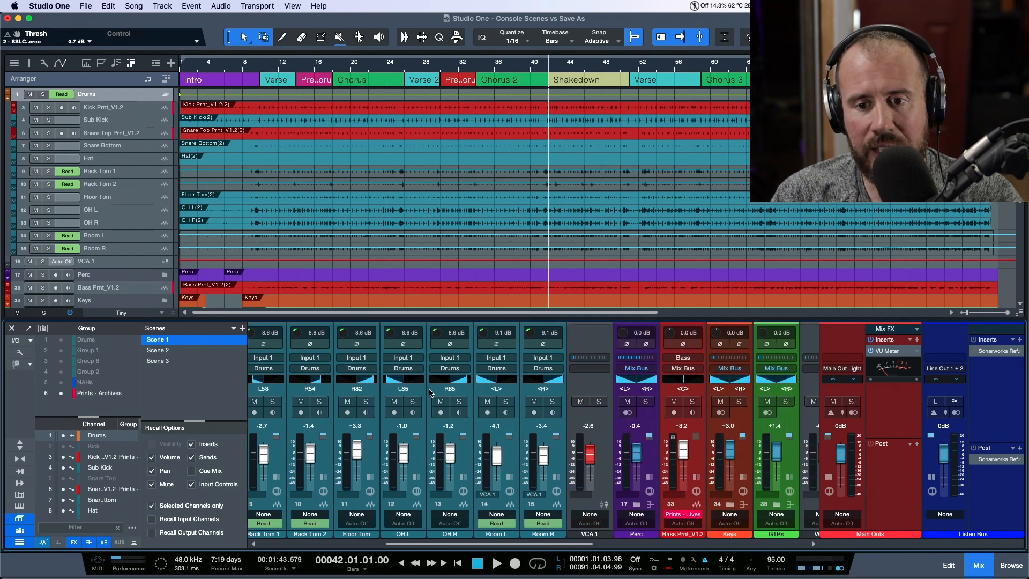
pyautogui.moveTo(593, 392)
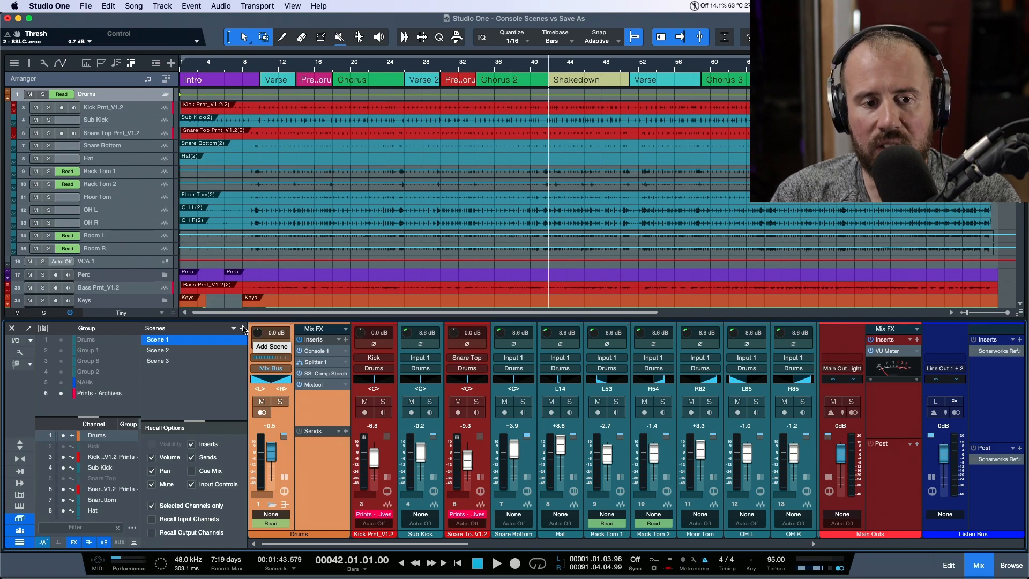
# - Add a new console scene named 'FINAL' below Scenes 1–3
pyautogui.click(271, 347)
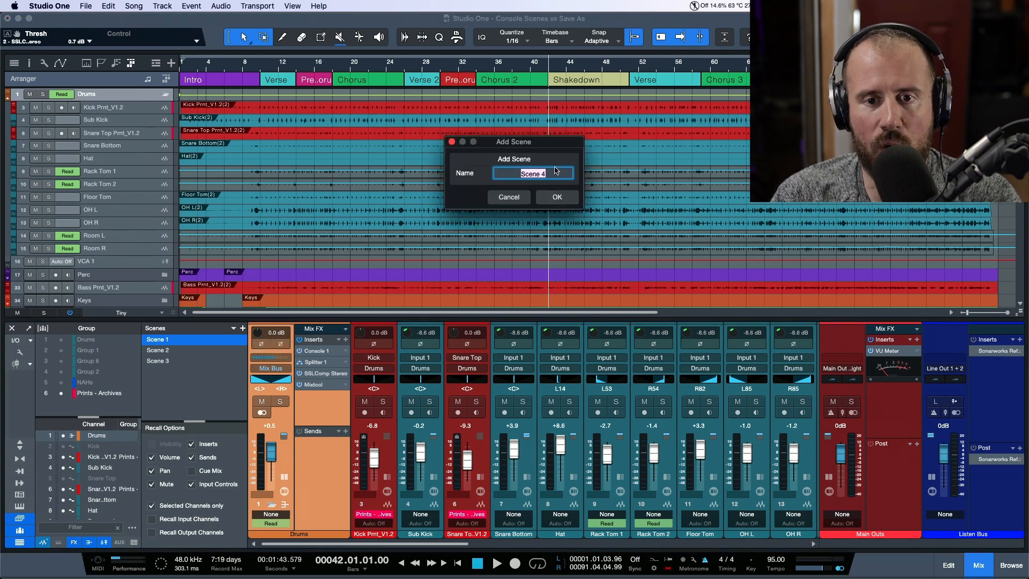
pyautogui.write('FINAL')
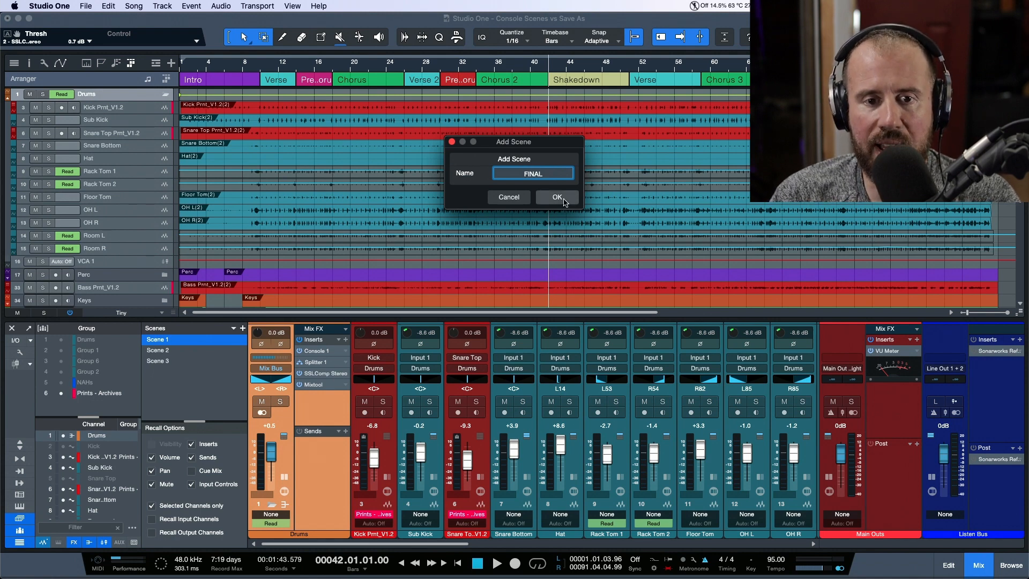
pyautogui.click(556, 197)
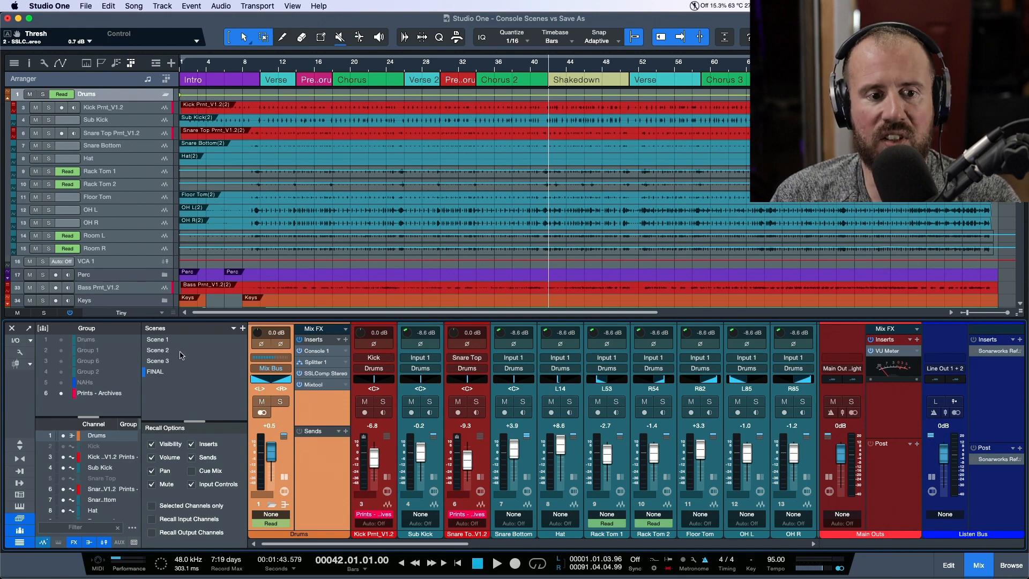
# - Recall Scenes 1, 2 and 3 in turn to compare, then open the Drums bus channel options
pyautogui.click(156, 340)
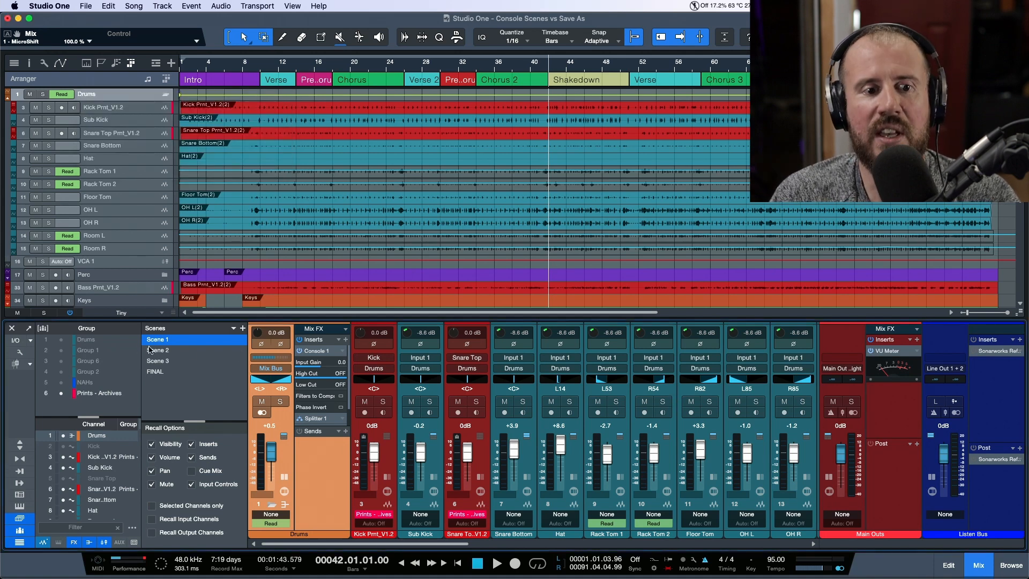
pyautogui.click(158, 350)
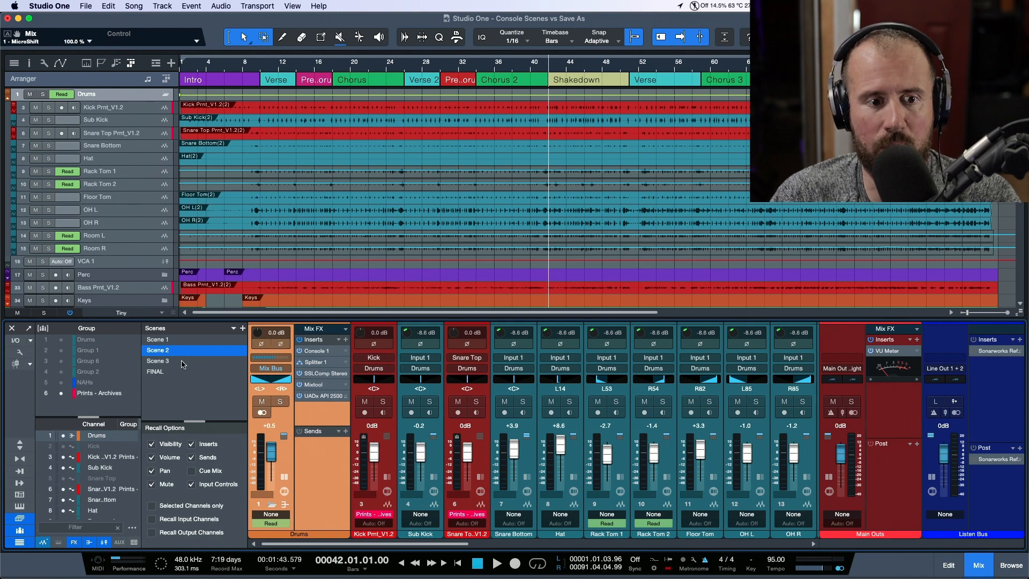
pyautogui.click(157, 360)
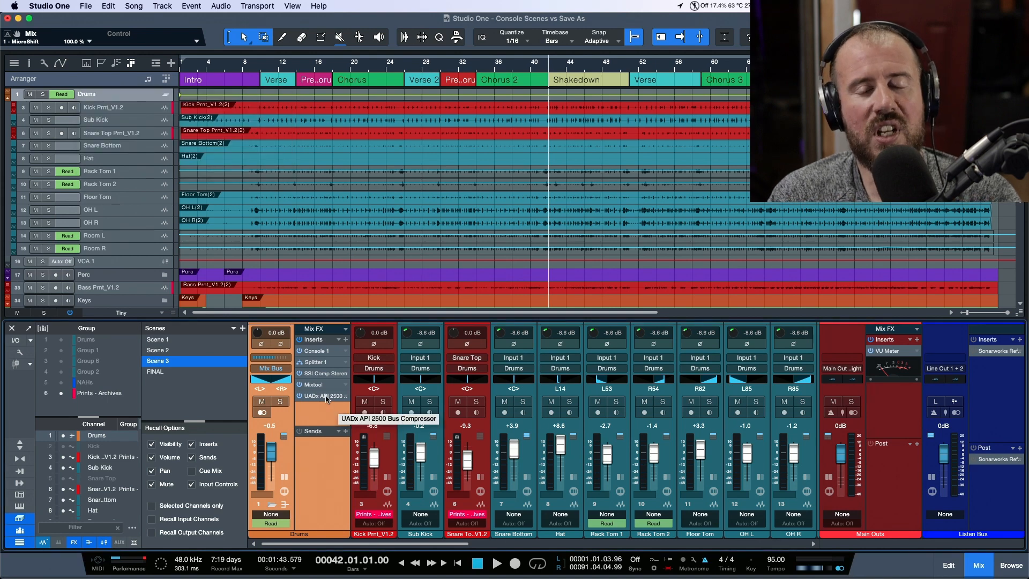
pyautogui.moveTo(190, 507)
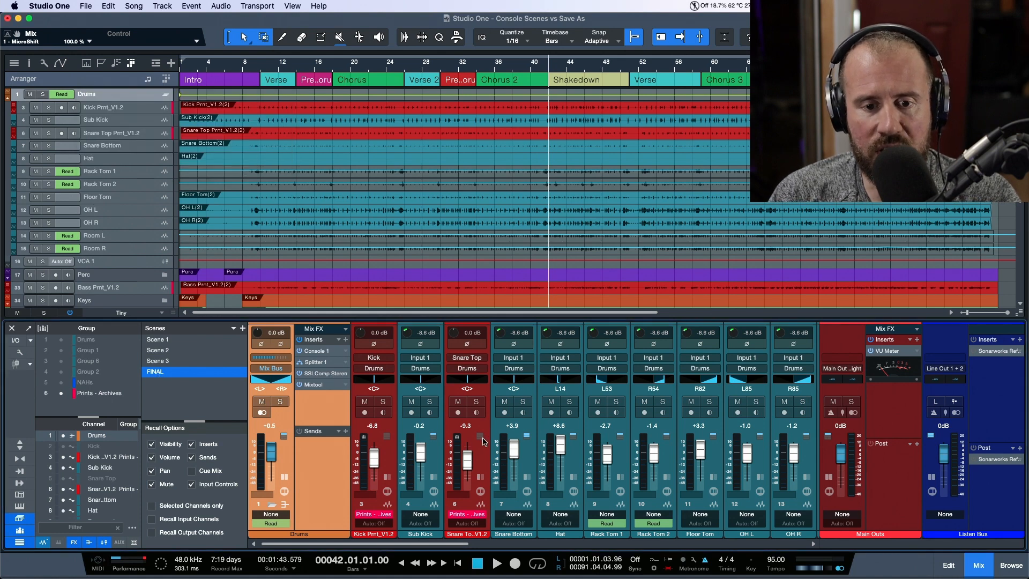
pyautogui.moveTo(483, 454)
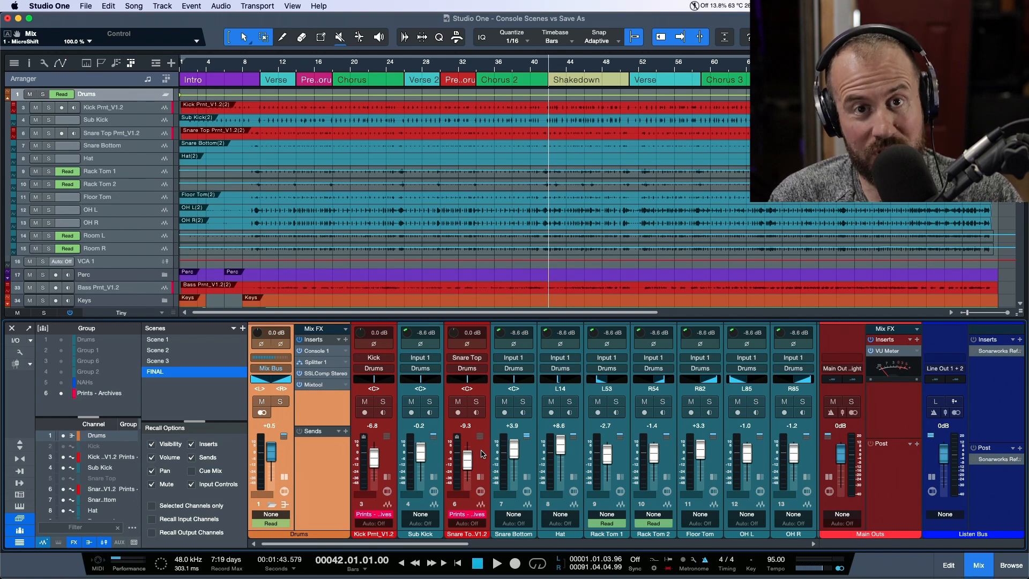
pyautogui.moveTo(286, 463)
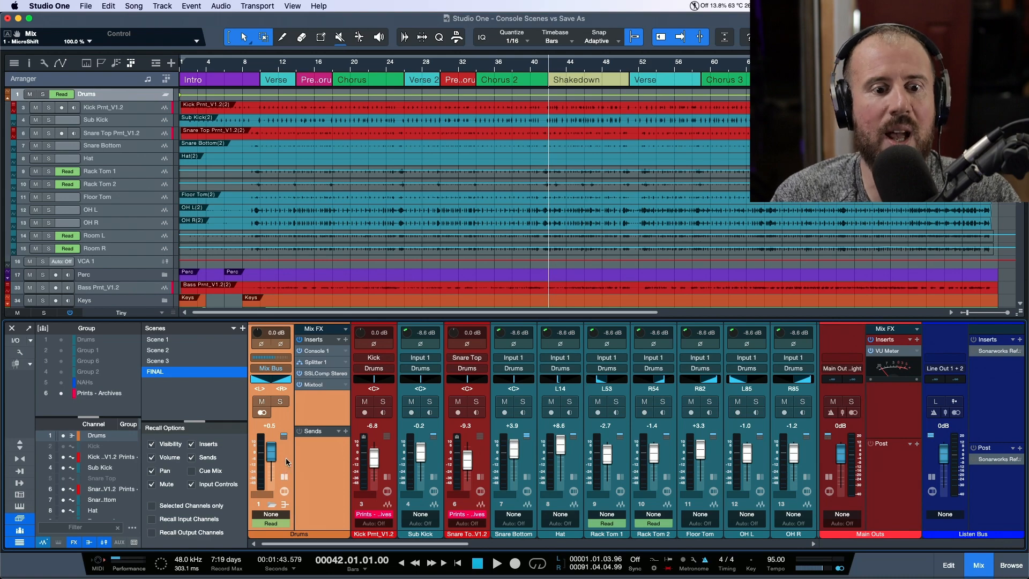
pyautogui.rightClick(284, 462)
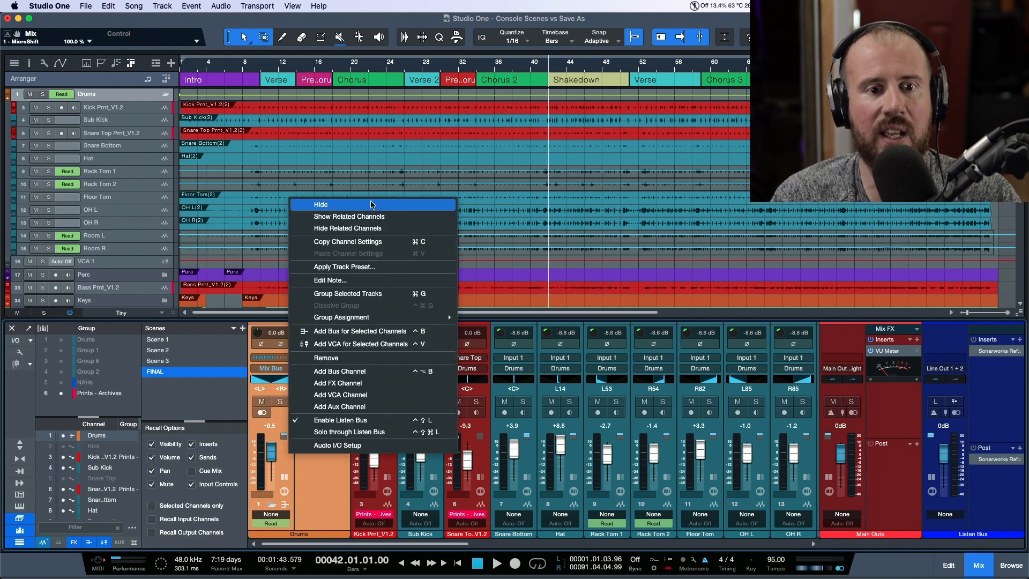